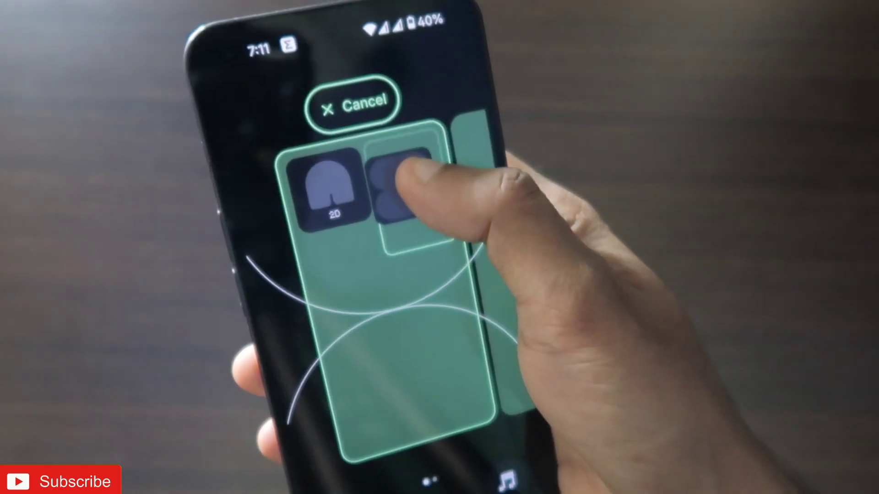
Name the new countdown widget Youtube and pick its target day in January 2025
{"action": "left_click", "coordinate": [401, 196]}
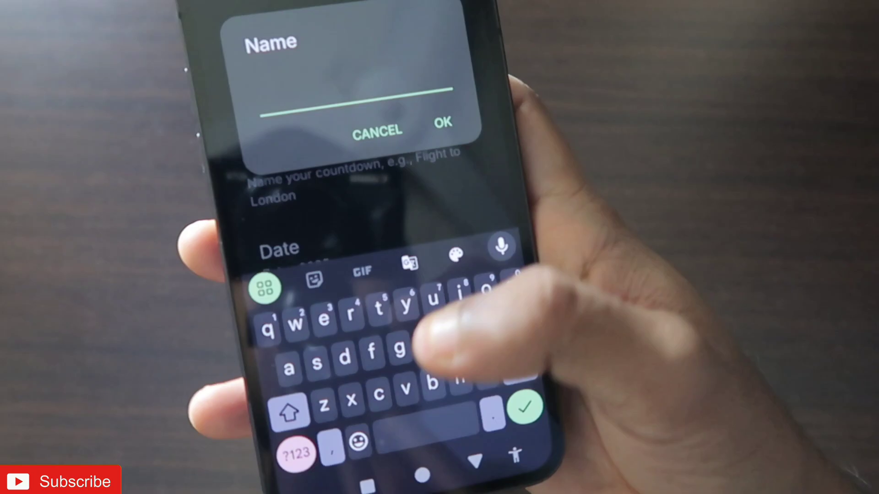
{"action": "left_click", "coordinate": [443, 123]}
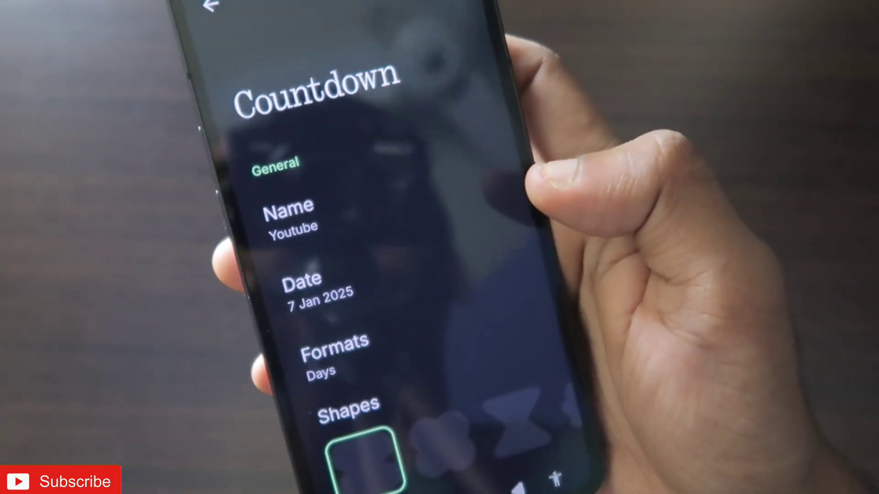
{"action": "left_click", "coordinate": [317, 291]}
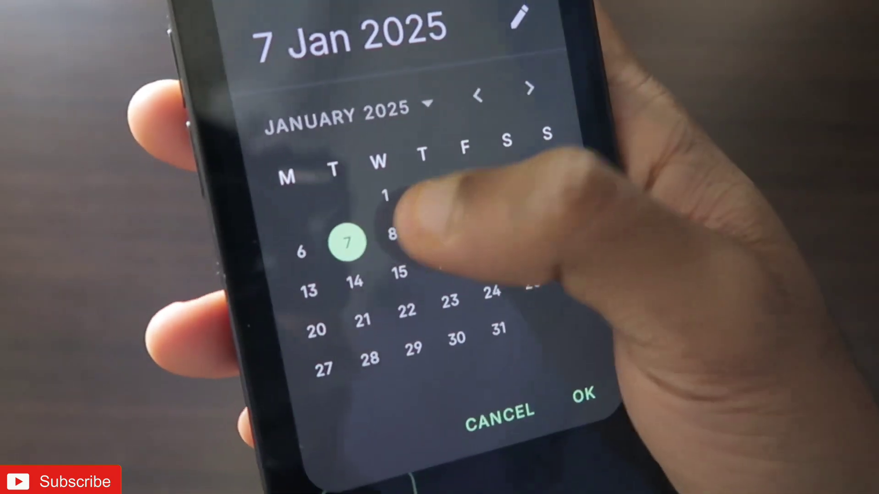
{"action": "left_click", "coordinate": [582, 394]}
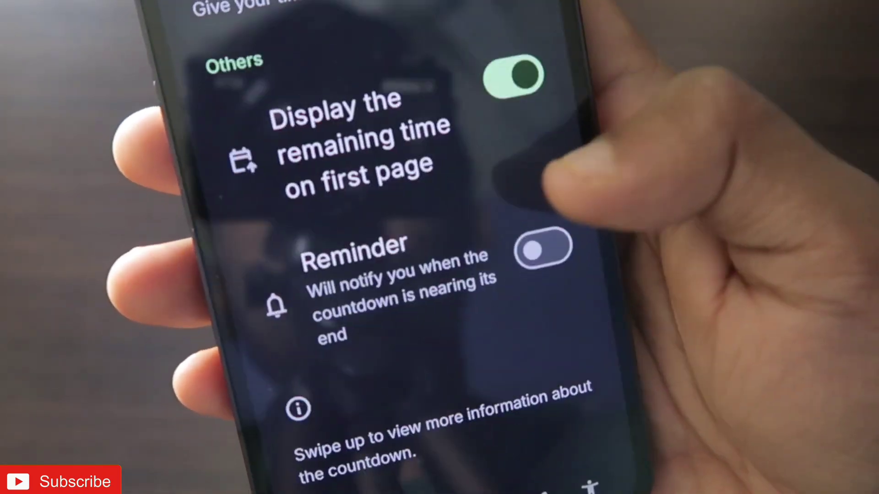
Save the countdown so it sits on the home screen beside the existing widget, showing 2D remaining
{"action": "left_click", "coordinate": [542, 249]}
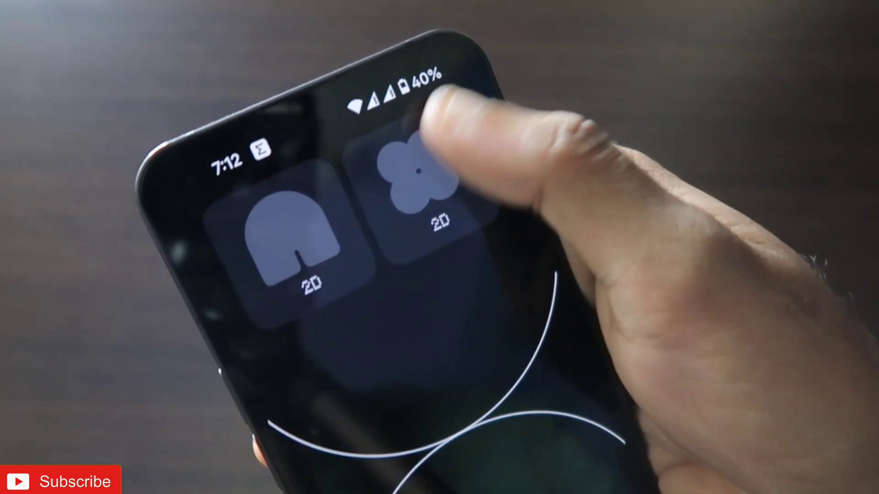
Enter lock screen customization, previewing the countdown widgets beneath the clock
{"action": "left_click", "coordinate": [409, 179]}
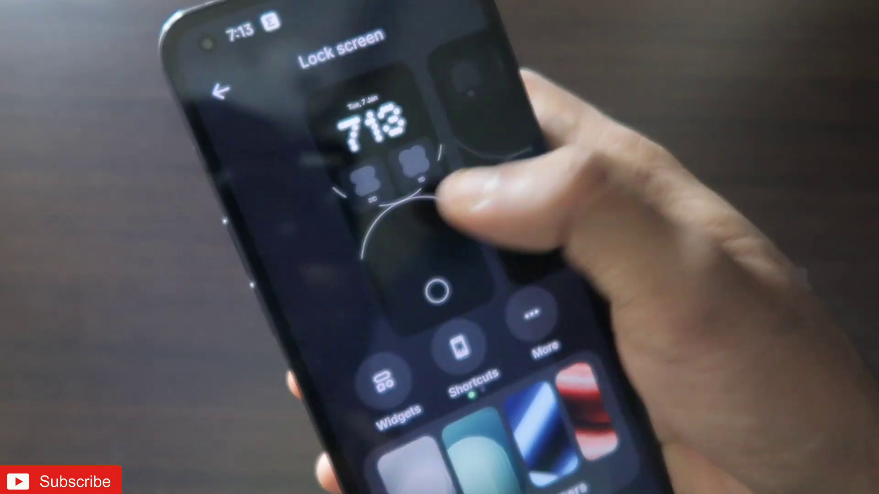
Add a lock screen Countdown widget named Youtube dated 17 Jan 2025, format Days
{"action": "left_click", "coordinate": [386, 387]}
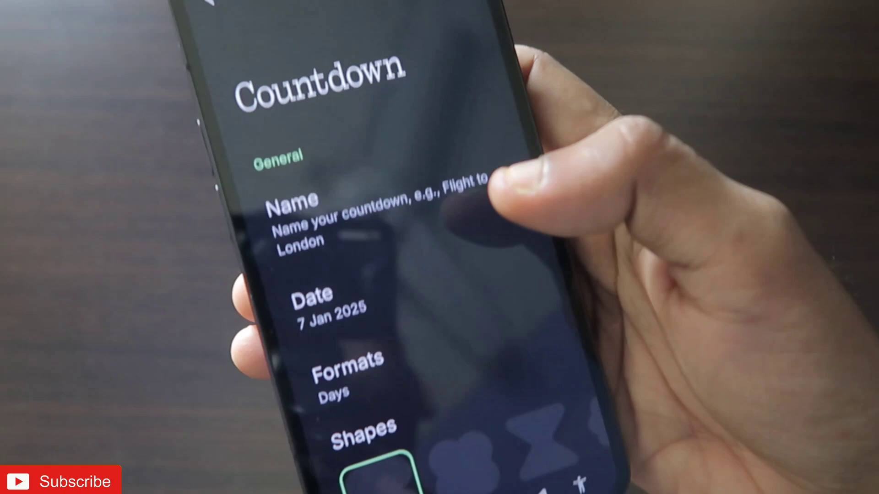
{"action": "left_click", "coordinate": [337, 219]}
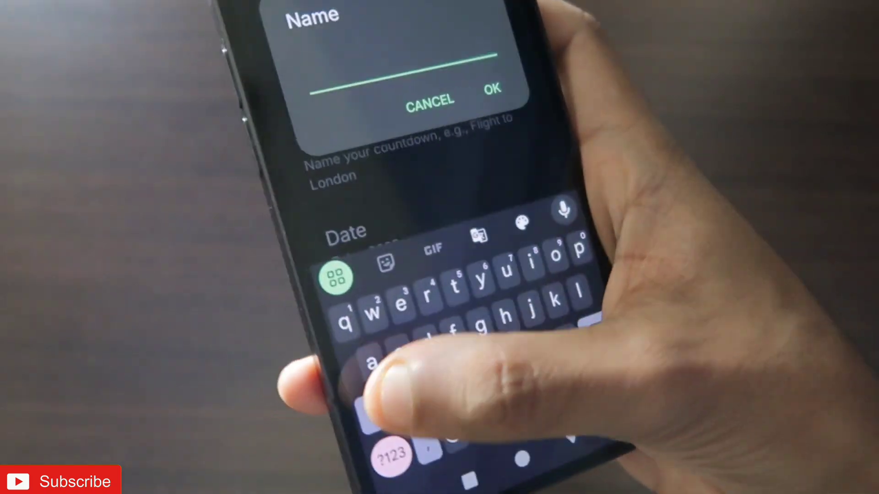
{"action": "left_click", "coordinate": [492, 89]}
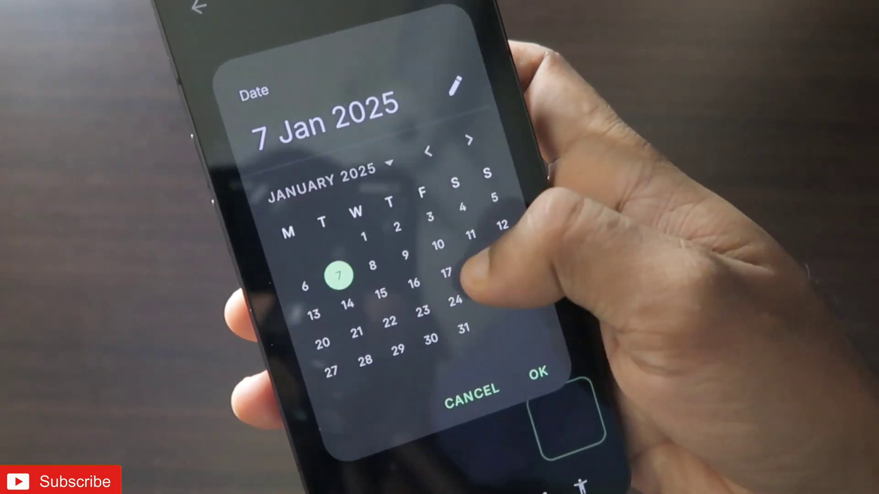
{"action": "left_click", "coordinate": [537, 372]}
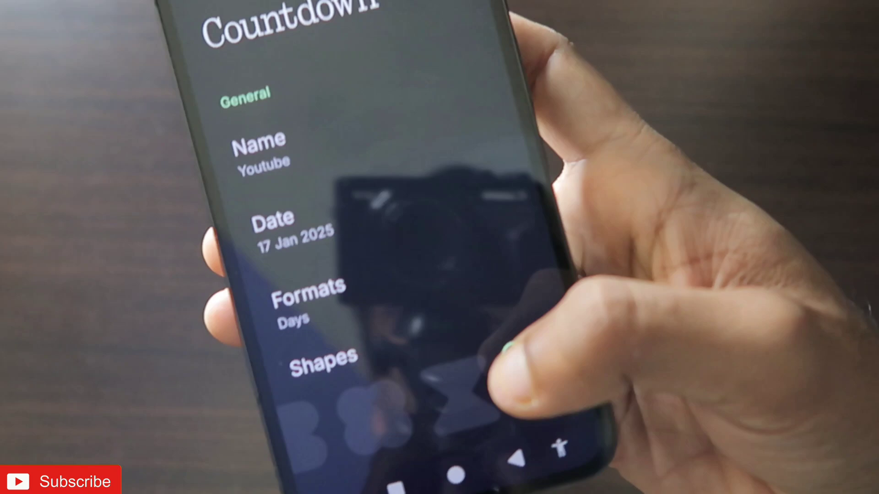